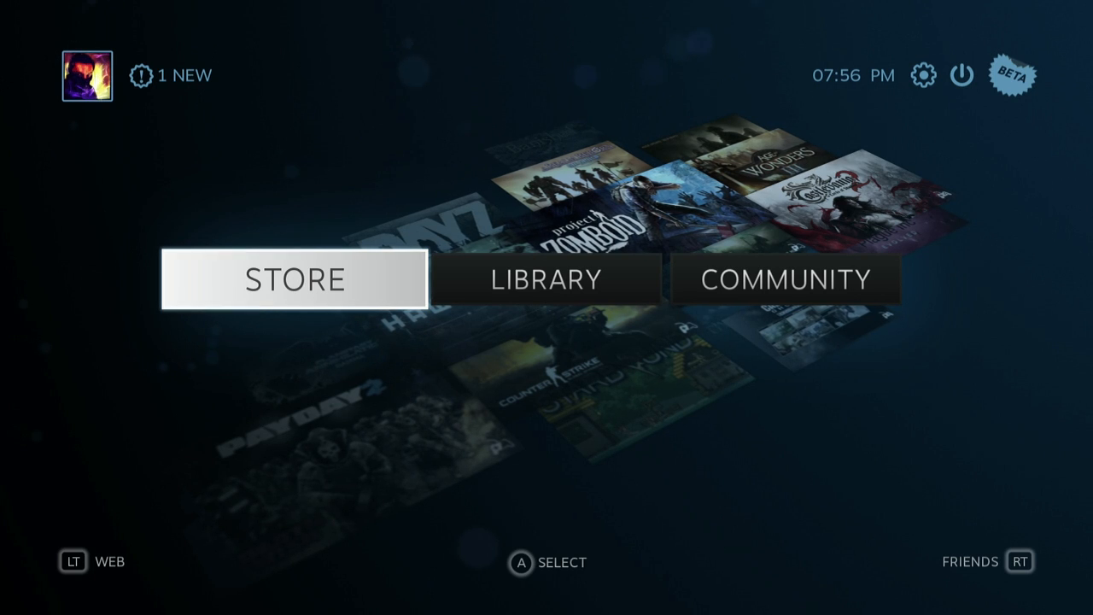
Leave Big Picture mode through the exit menu's Return to Desktop option.
scroll("right", 3)
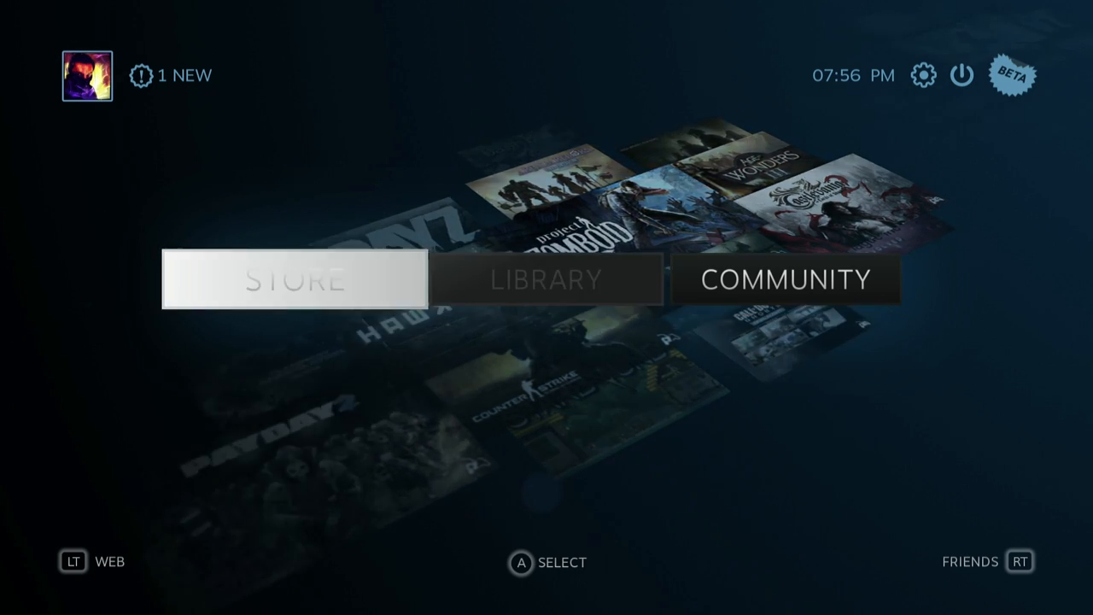
left_click(961, 75)
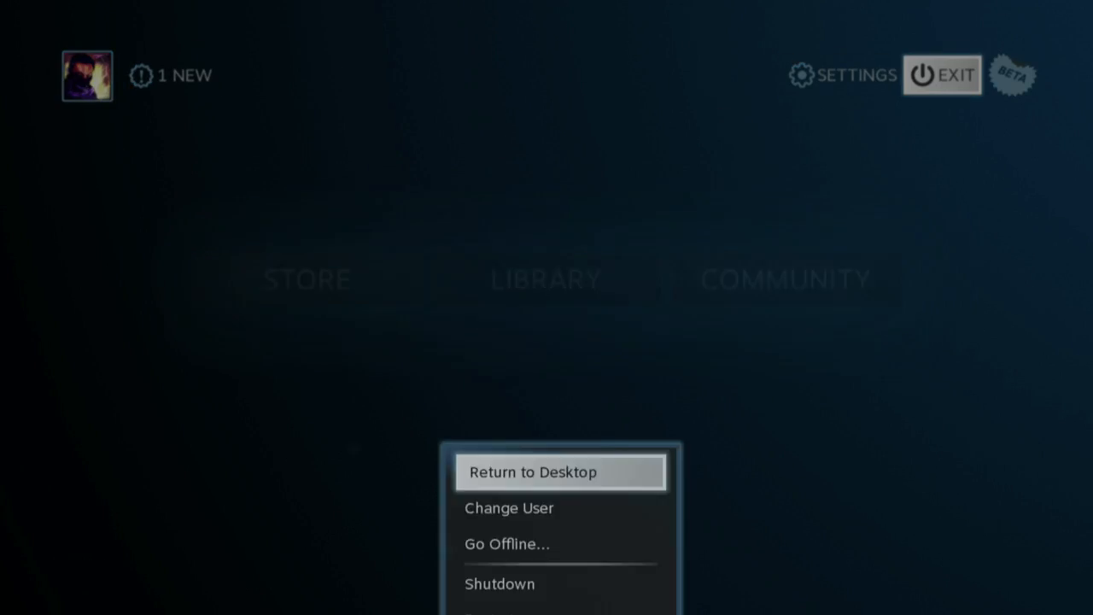
left_click(532, 472)
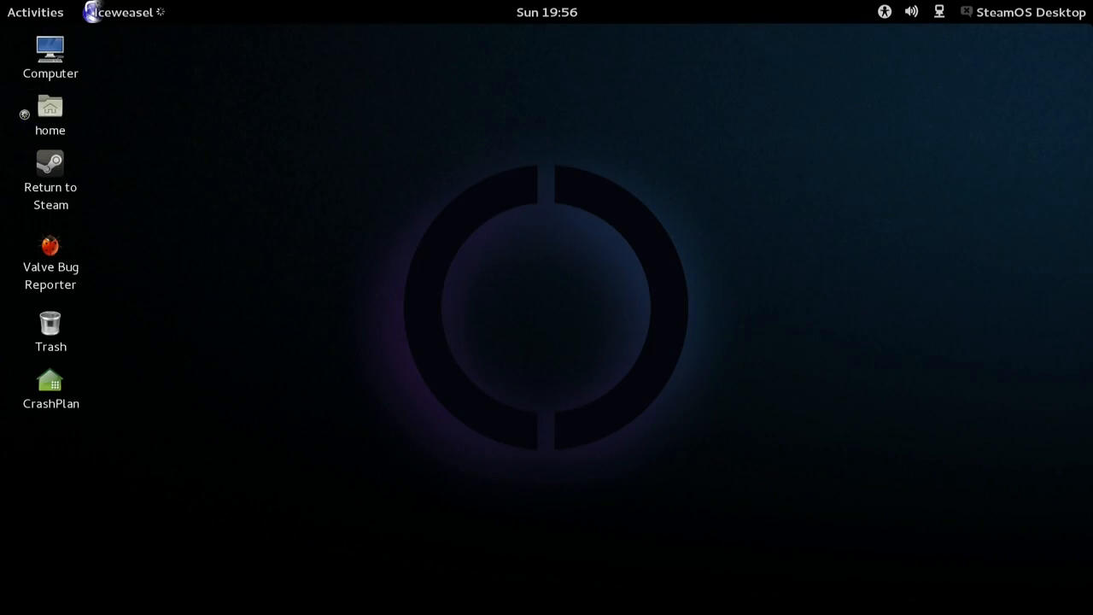
Browse to google.com/ in Iceweasel to reach the Chrome download page.
left_click(92, 12)
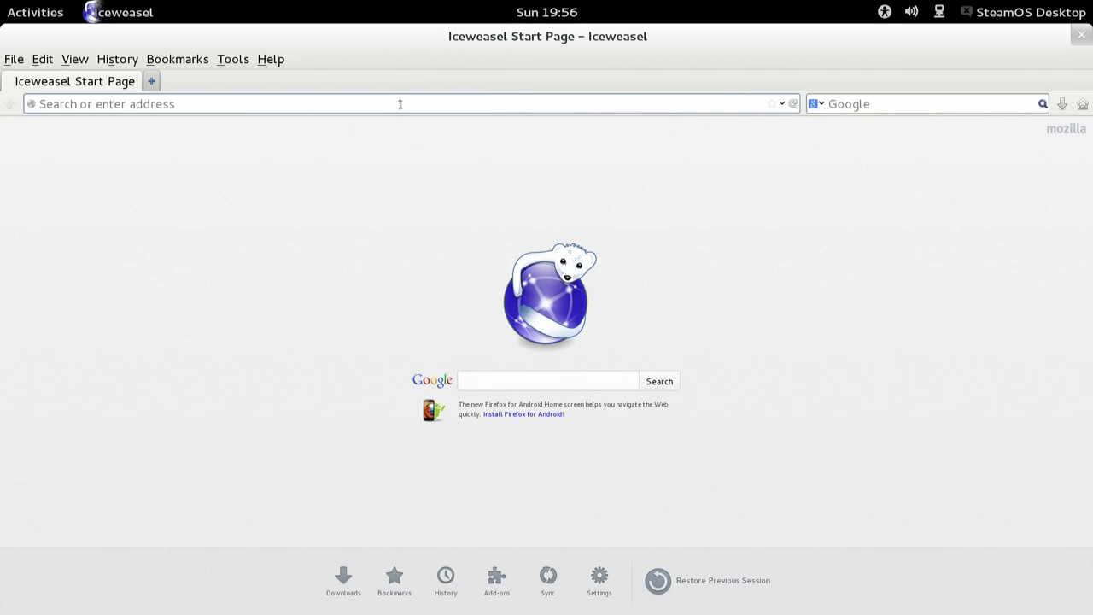
type("google")
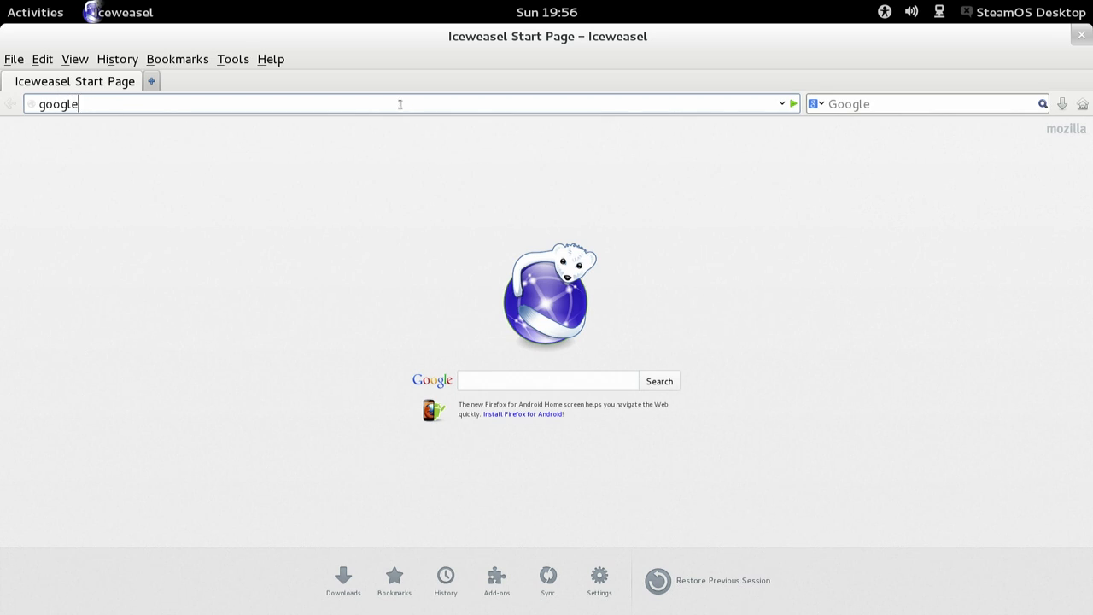
type(".com/")
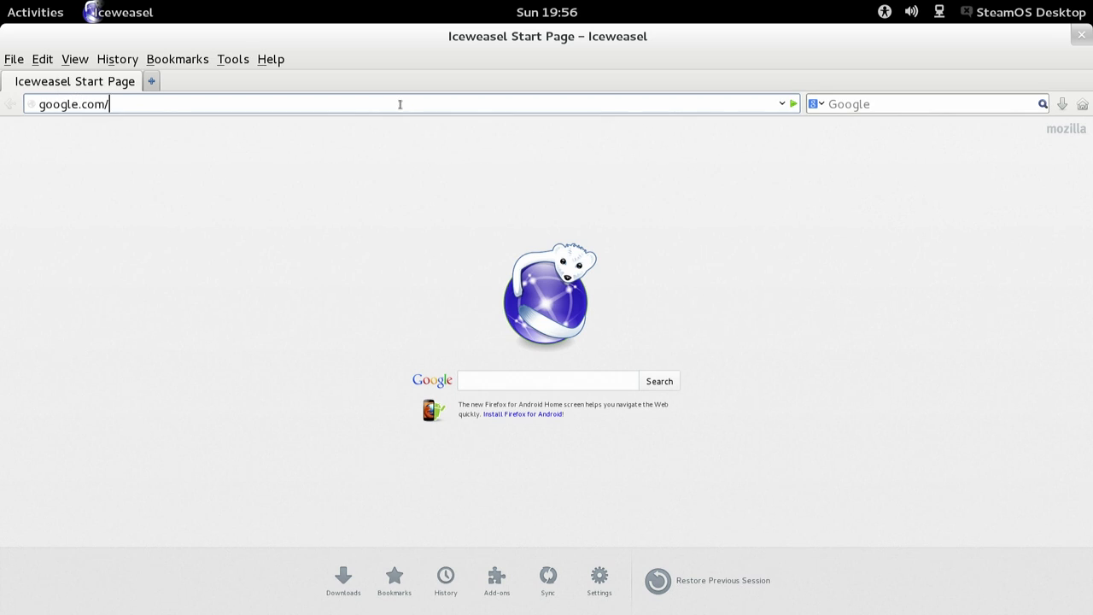
key("Return")
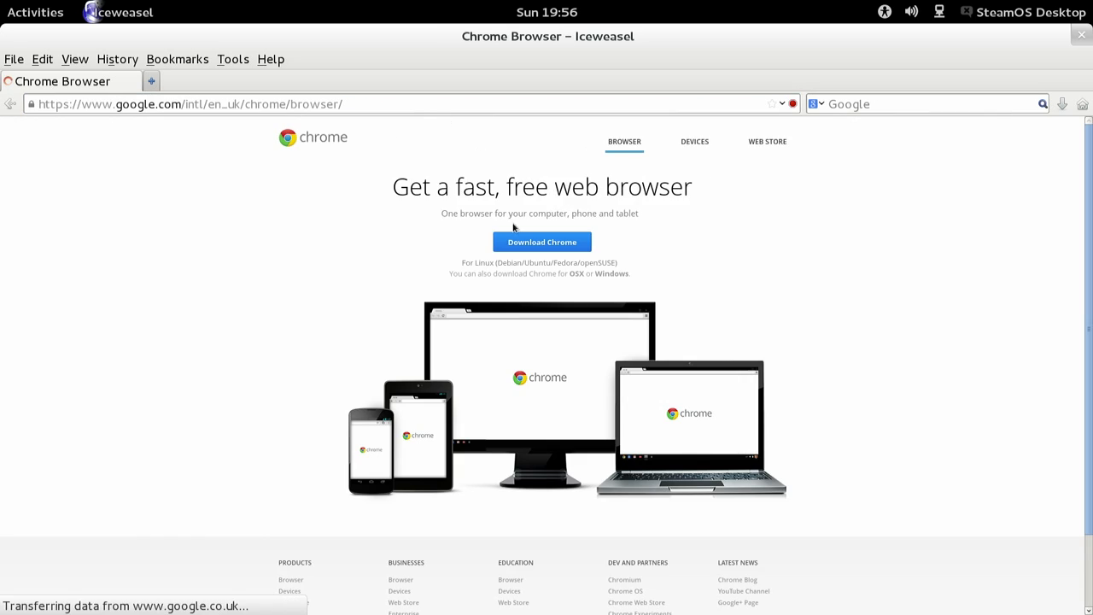
Download the 64-bit .deb Chrome package, accepting the terms and saving the file.
left_click(541, 242)
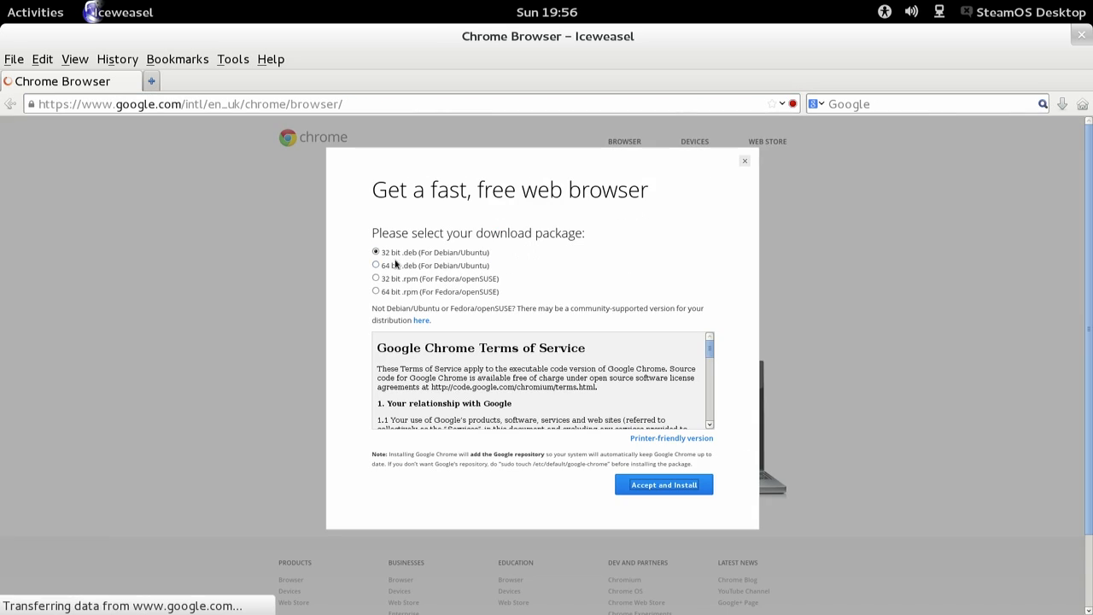
left_click(375, 265)
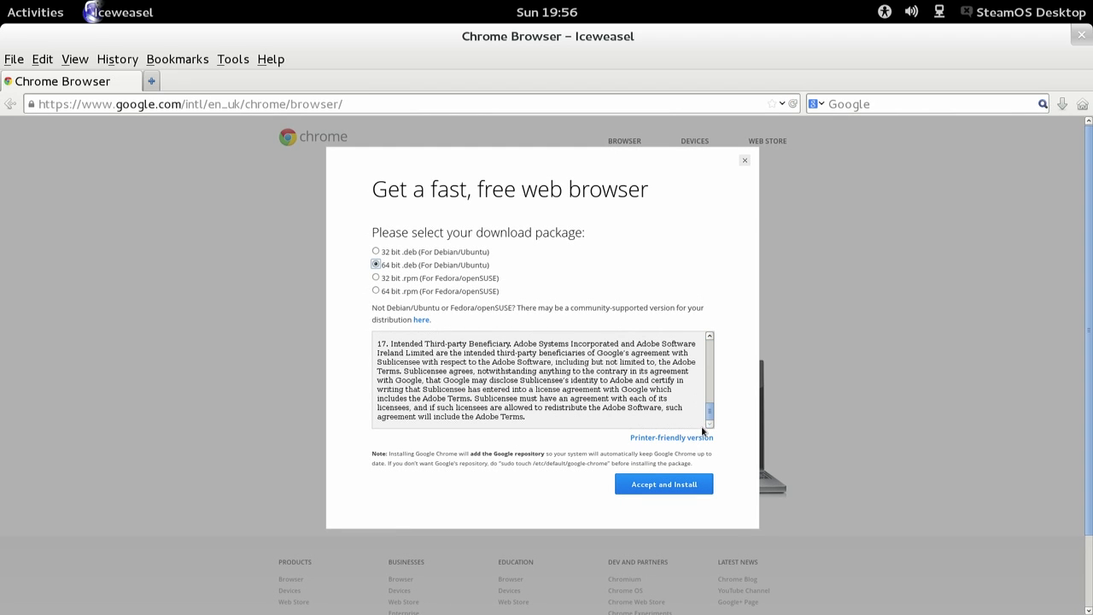
left_click(664, 485)
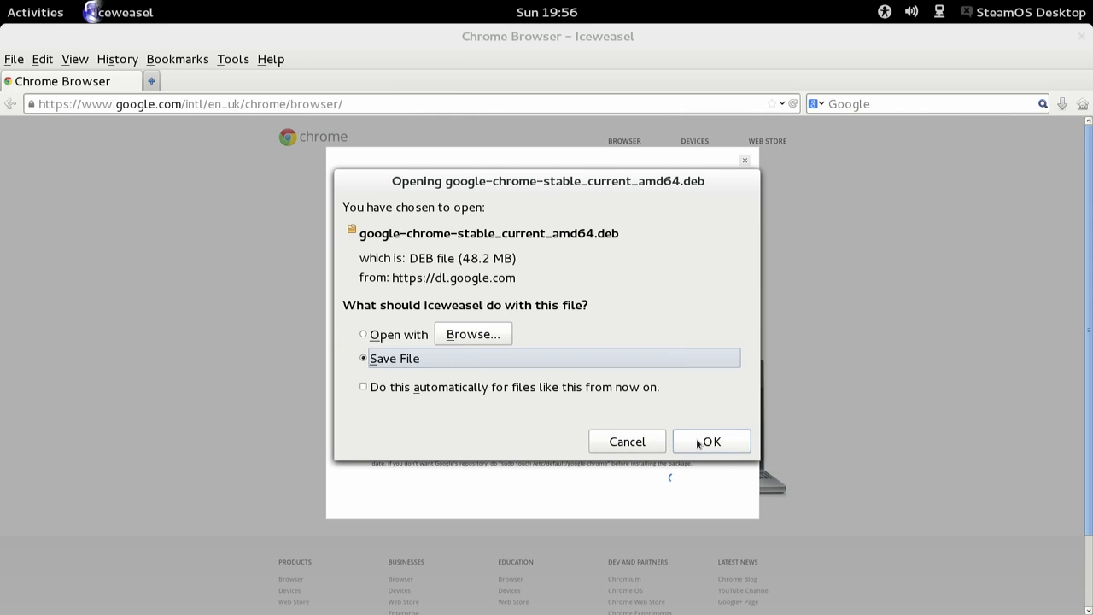
left_click(711, 441)
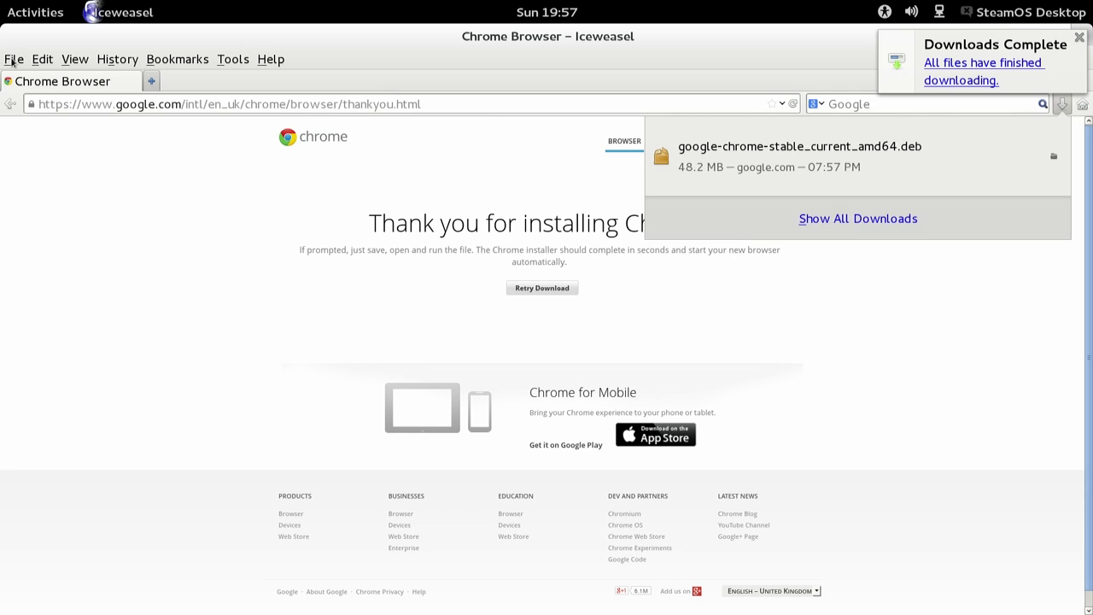
Launch Terminal from the Activities overview.
left_click(14, 58)
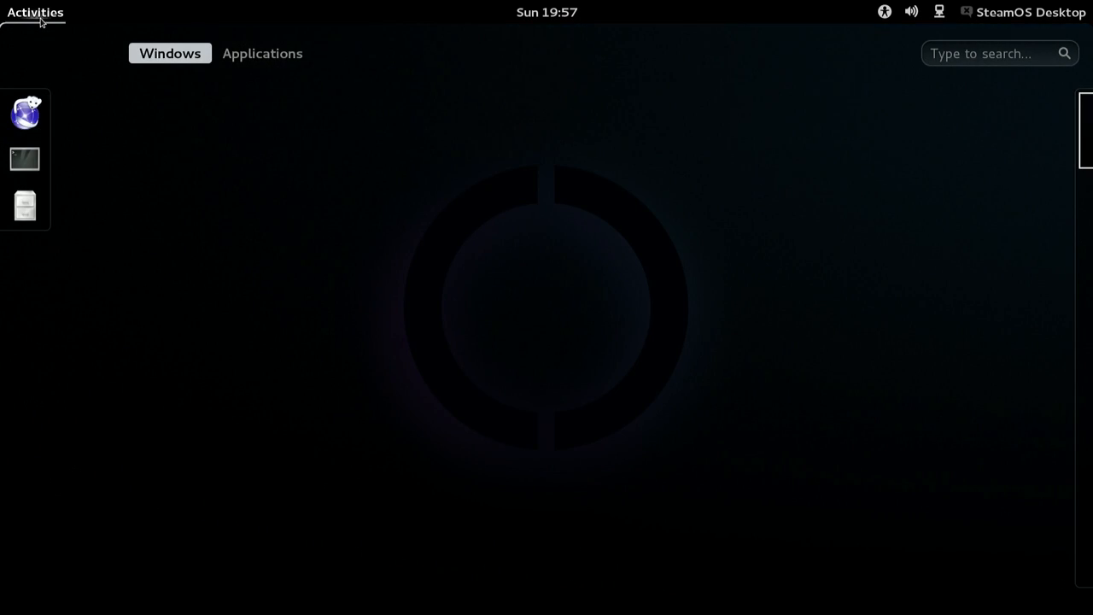
left_click(24, 159)
type("ls")
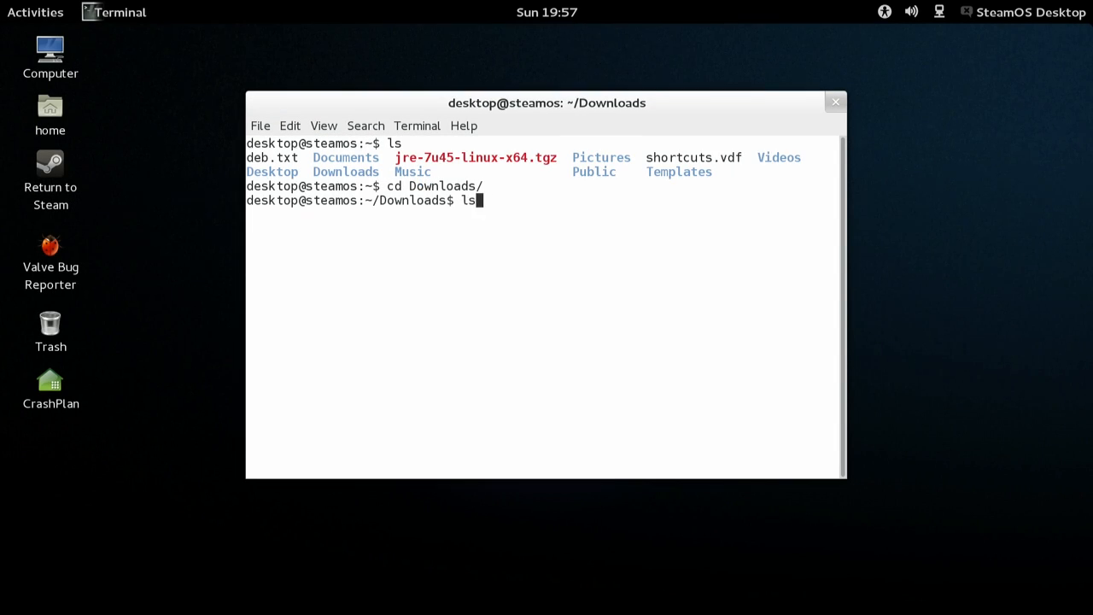
Install google-chrome-stable_current_amd64.deb with sudo dpkg -i, entering the password.
key("Return")
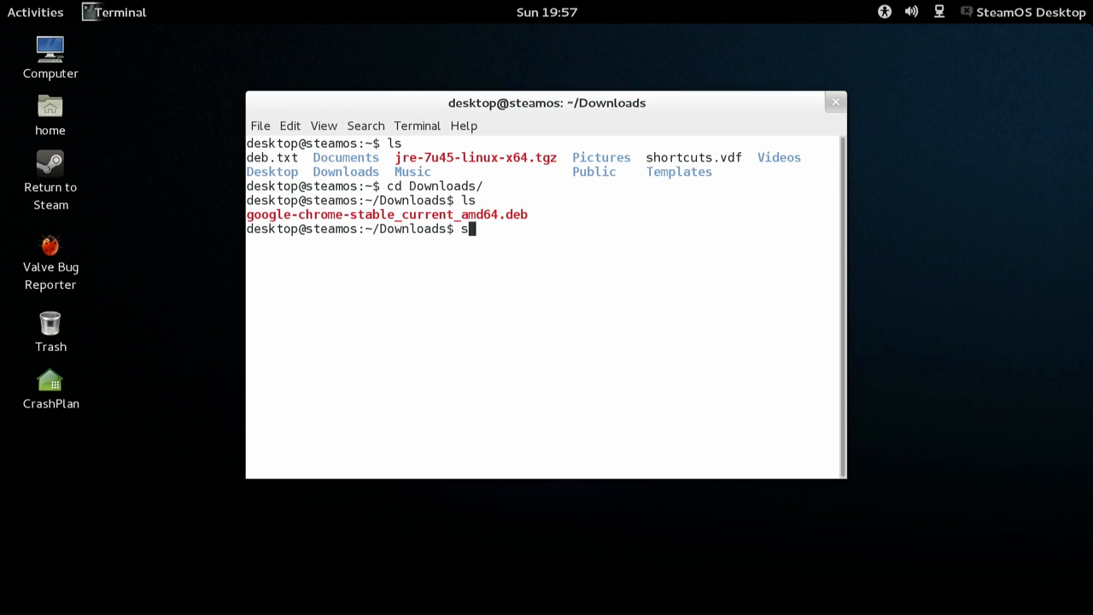
type("udo")
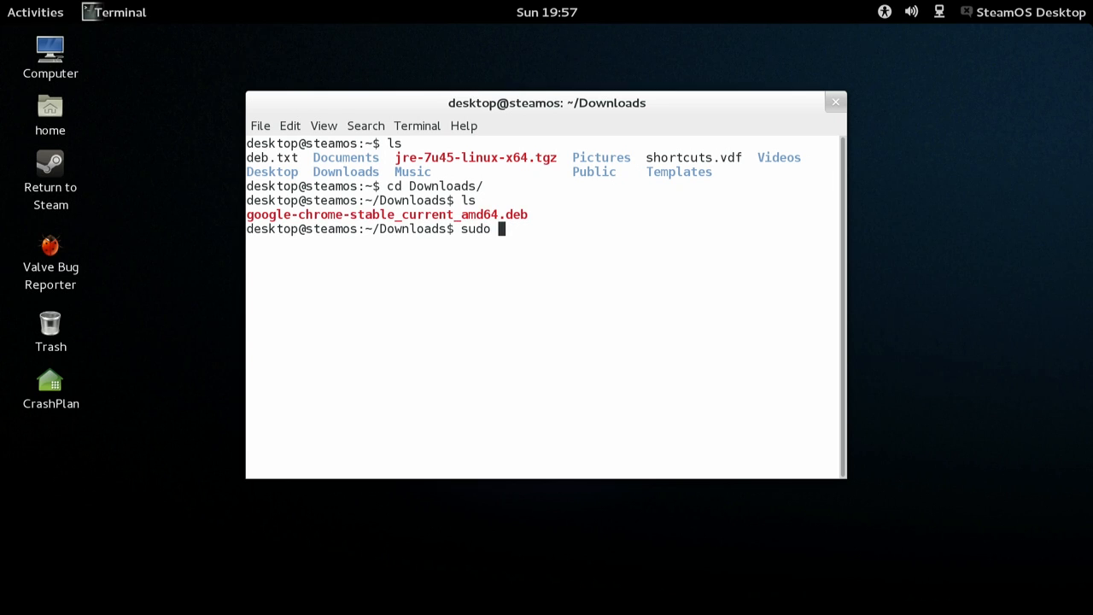
type("dpkg")
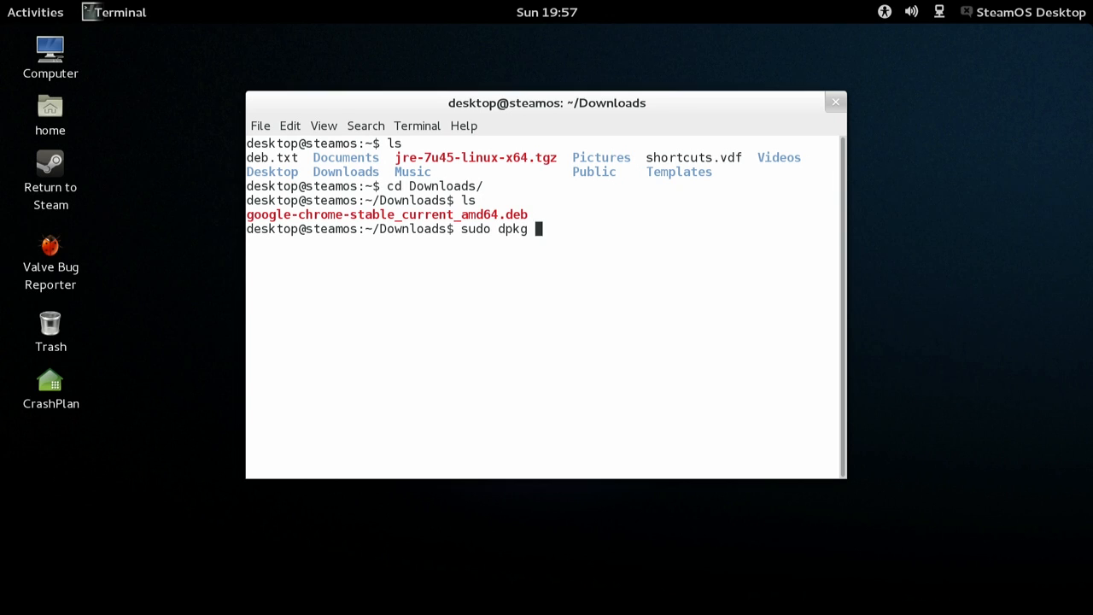
type("-i google-chrome-stable_current_amd64.deb")
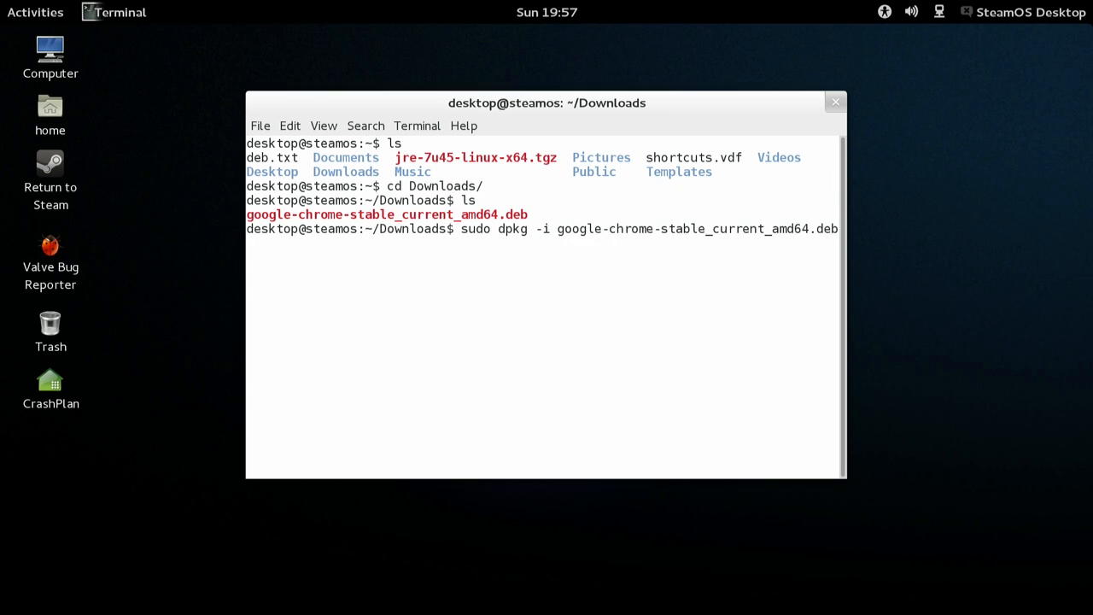
key("Return")
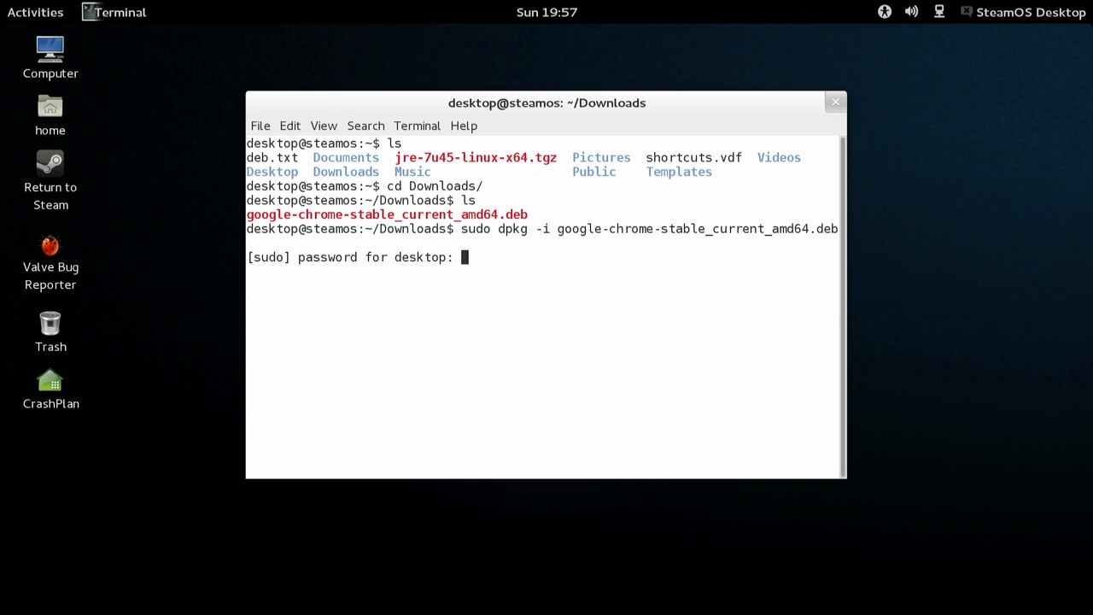
key("Return")
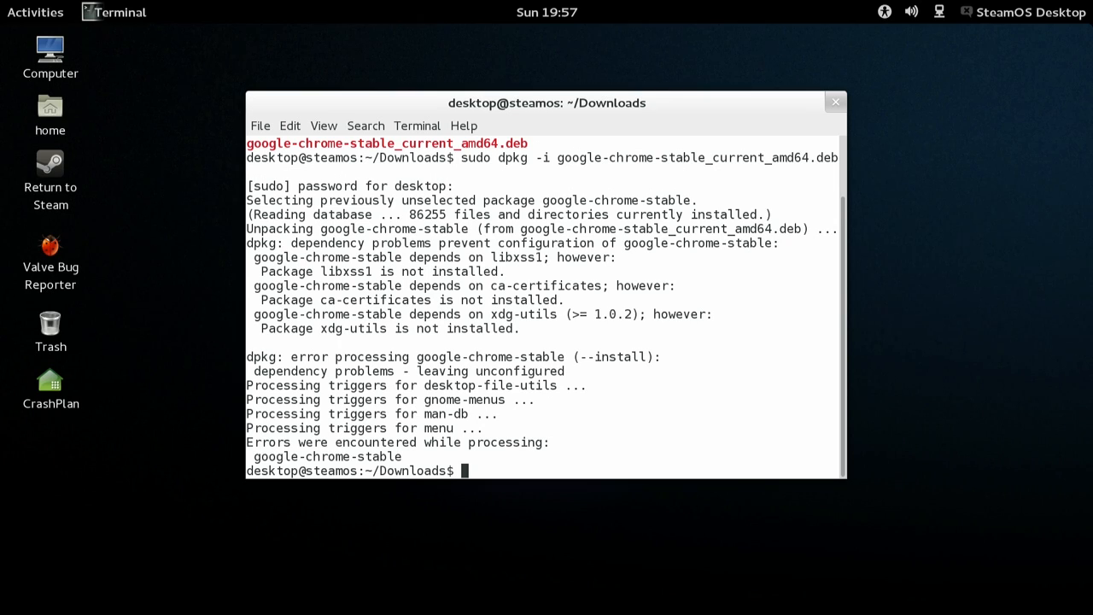
Fix the missing dependencies with sudo apt-get -f install, confirming y, then close Terminal.
type("su")
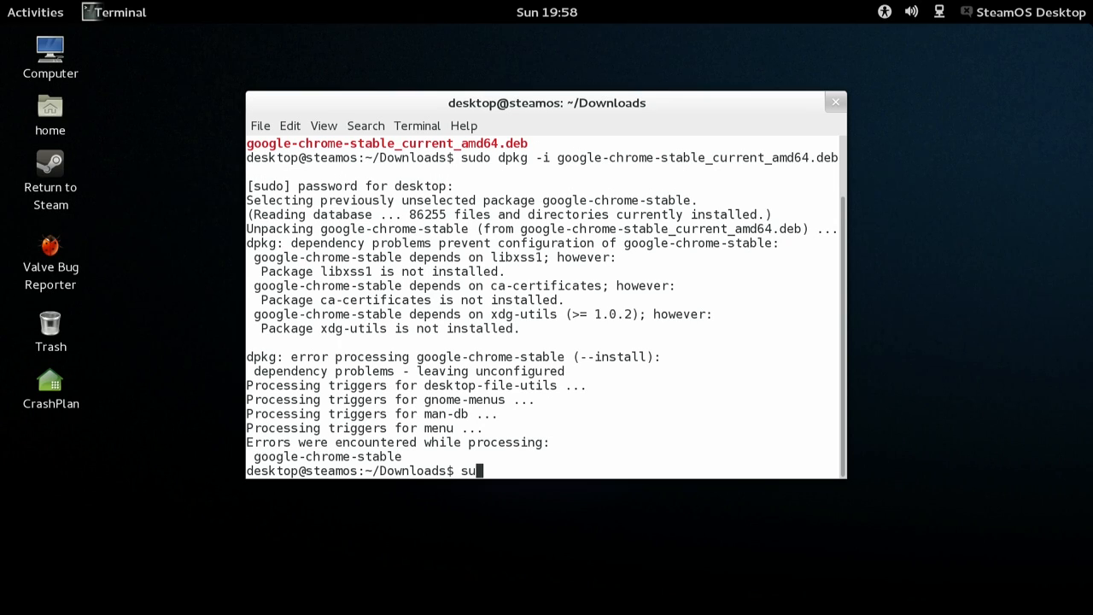
type("do apt-get")
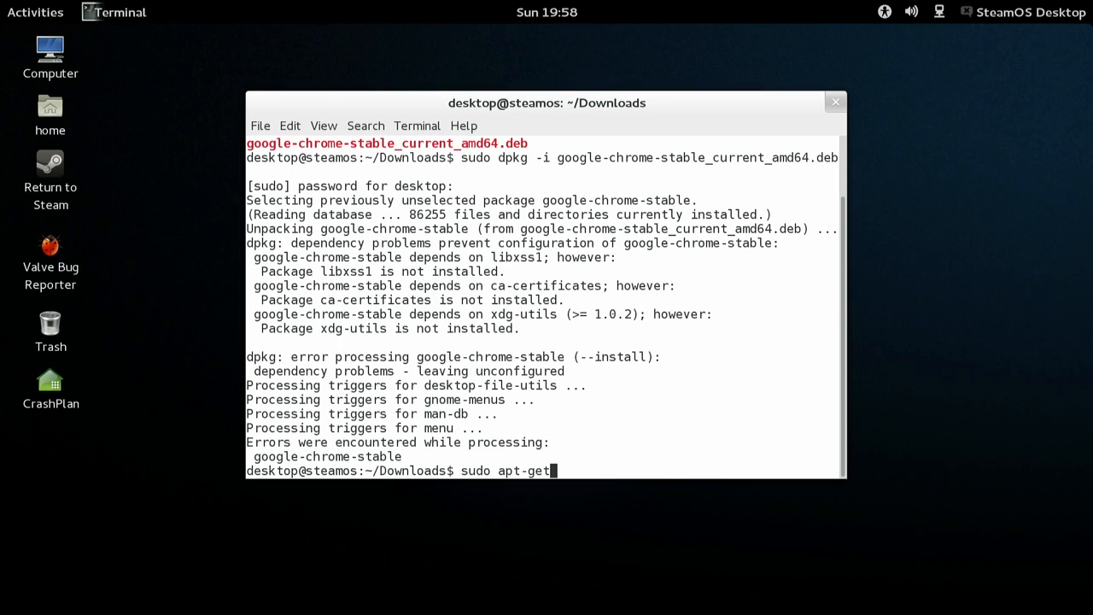
type("-")
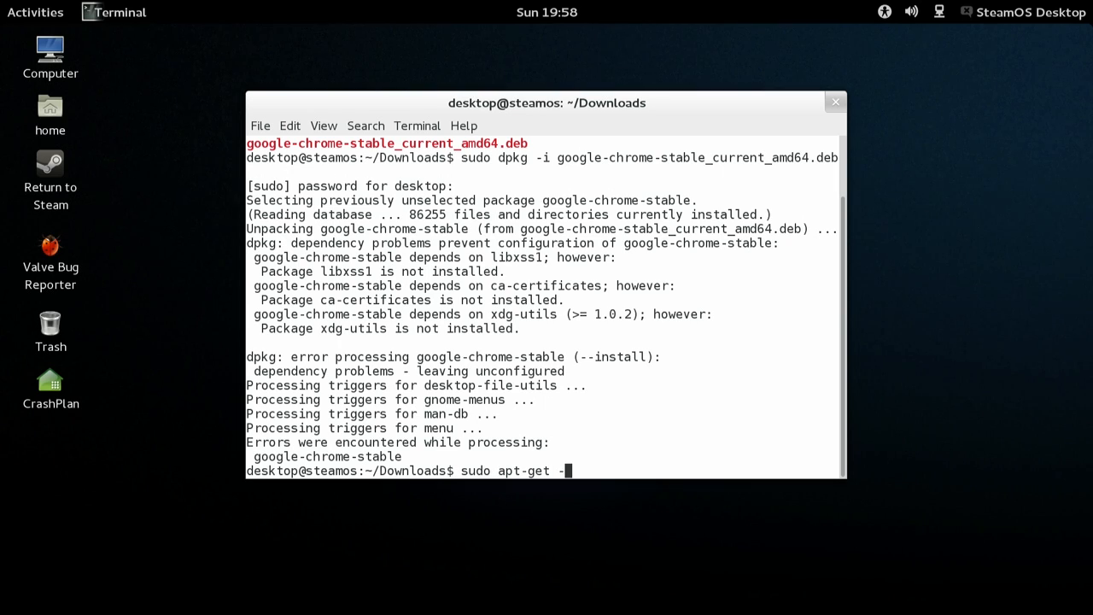
type("f install")
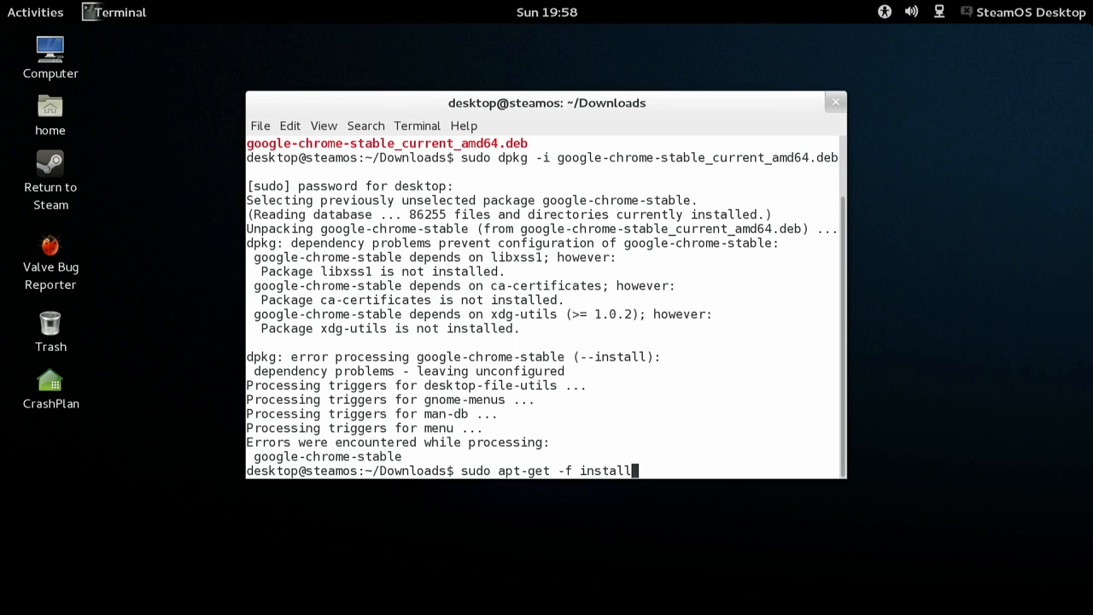
key("Return")
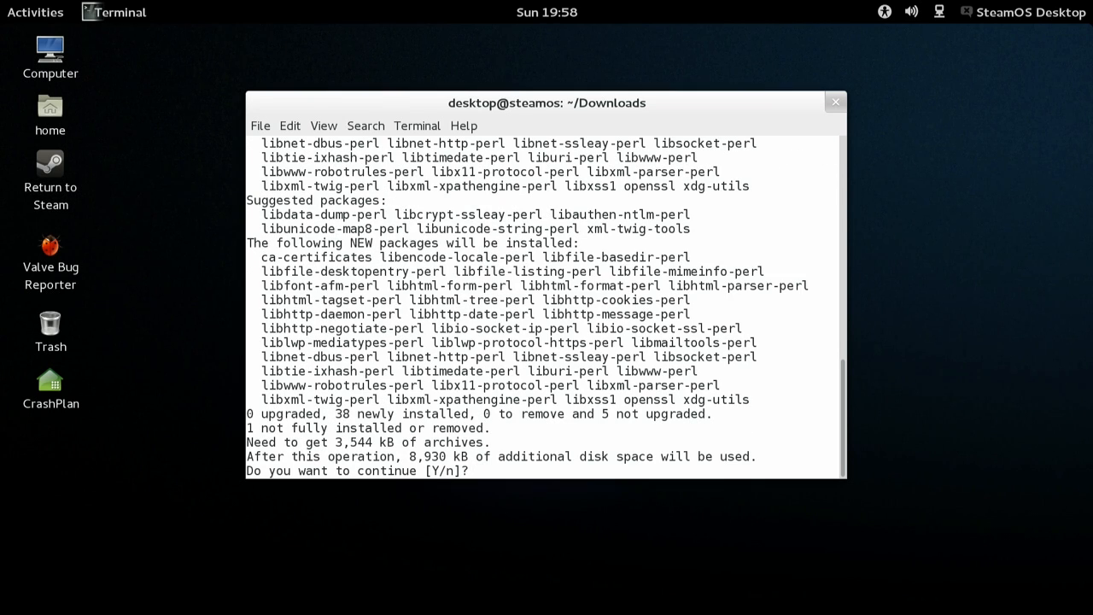
type("y")
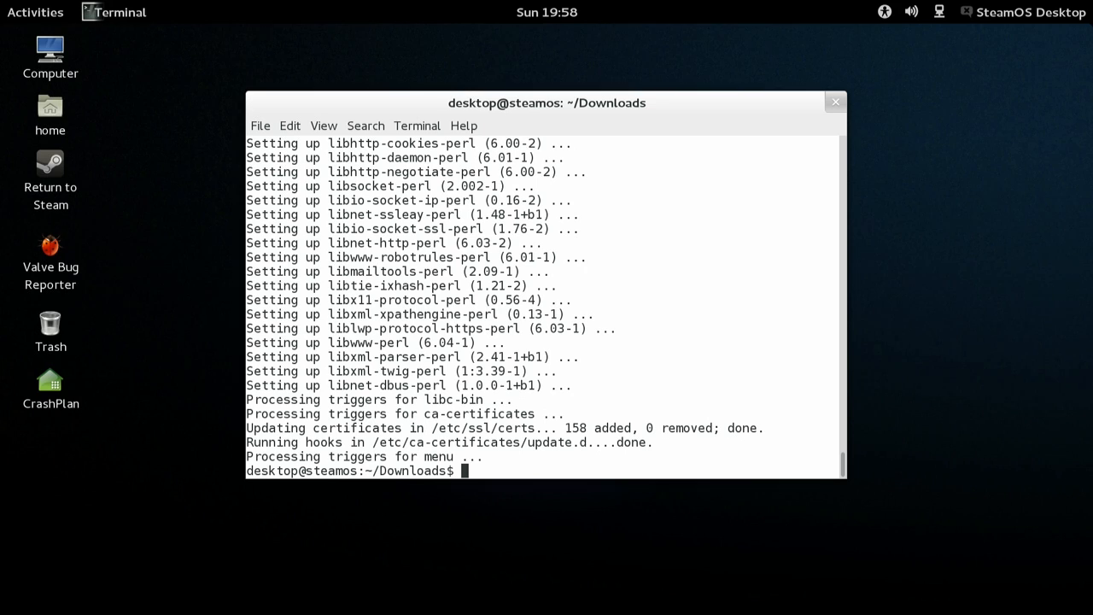
left_click(835, 102)
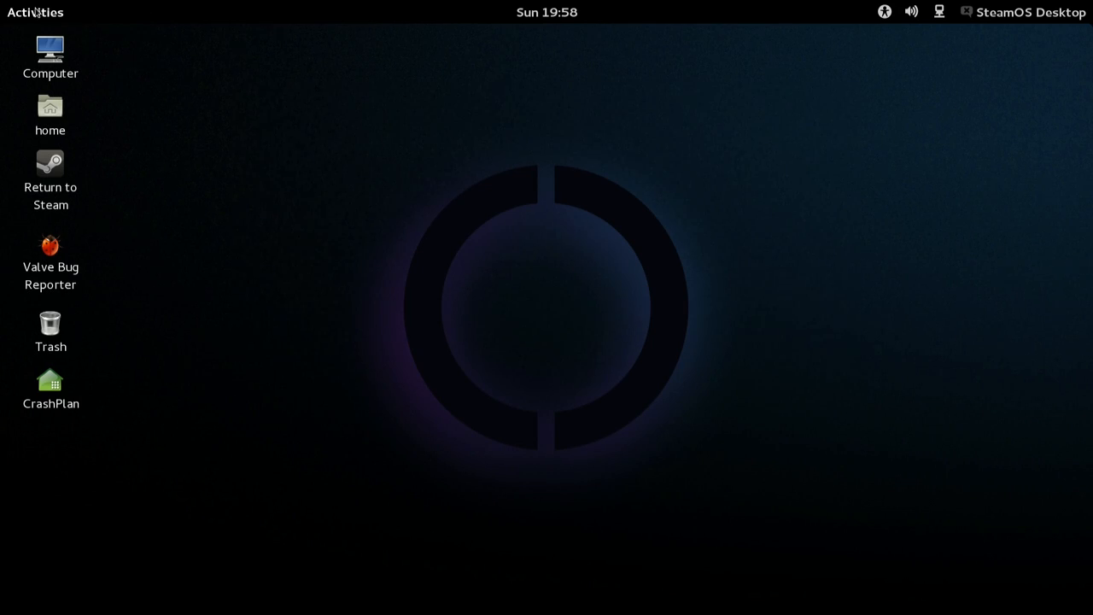
Launch Google Chrome and get past its welcome prompt.
left_click(35, 12)
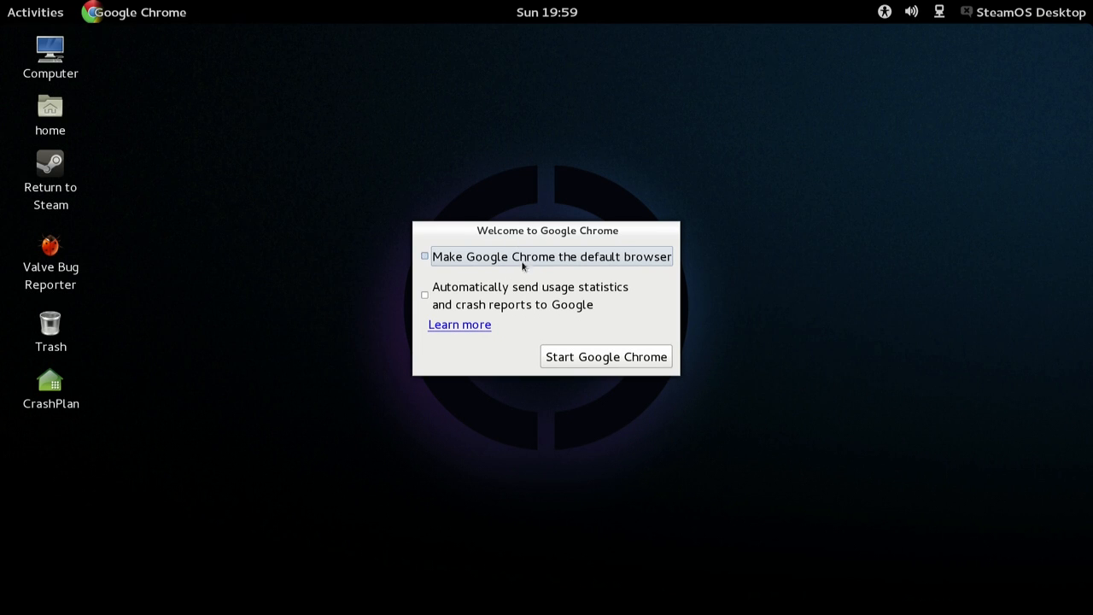
left_click(605, 356)
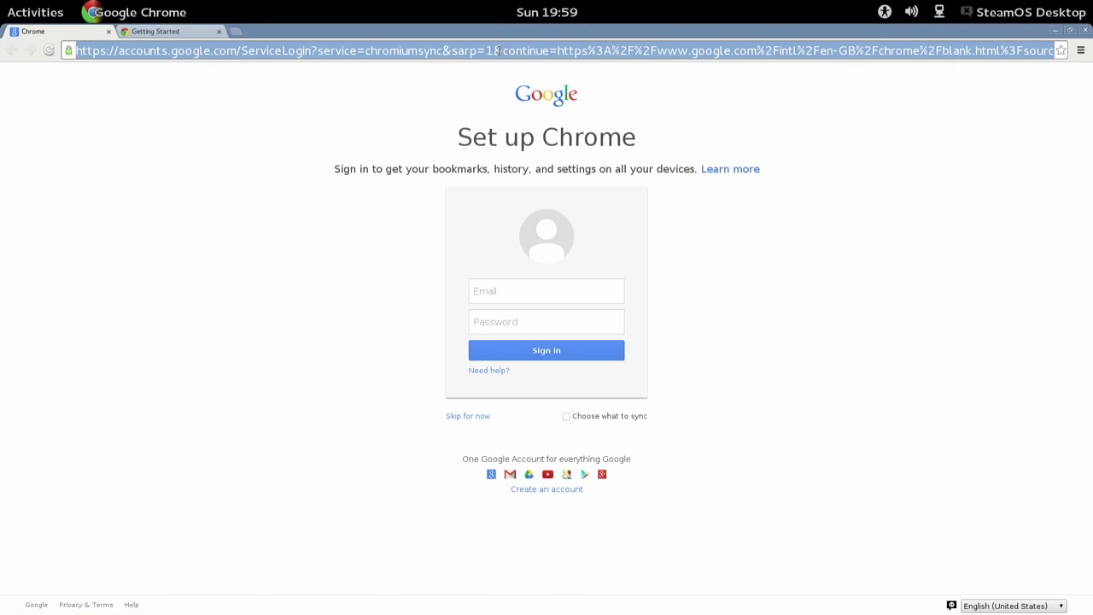
type("youtube.com")
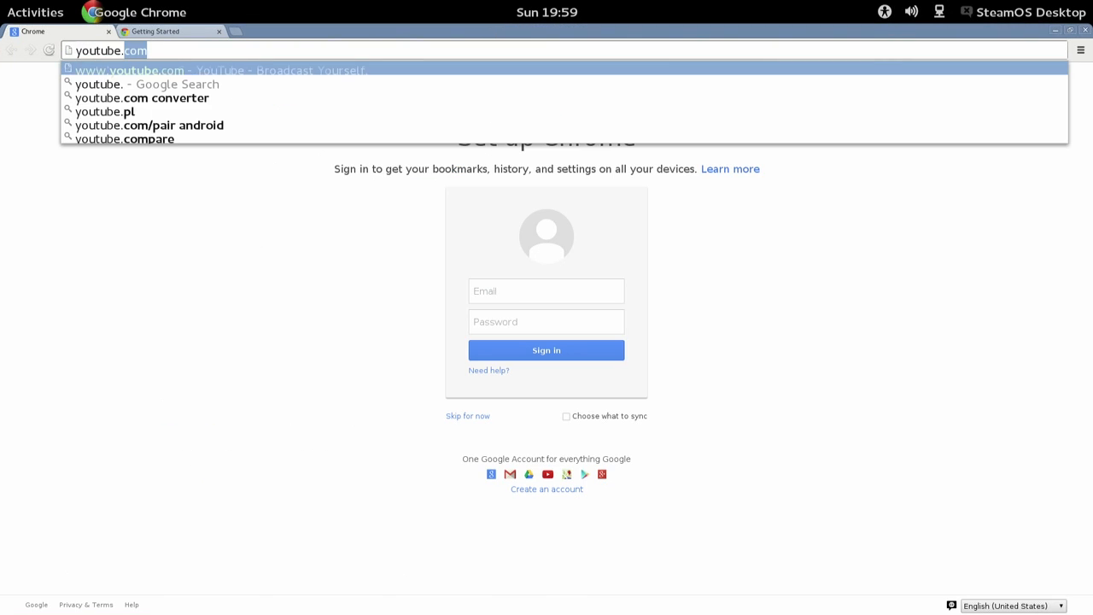
type("/bu")
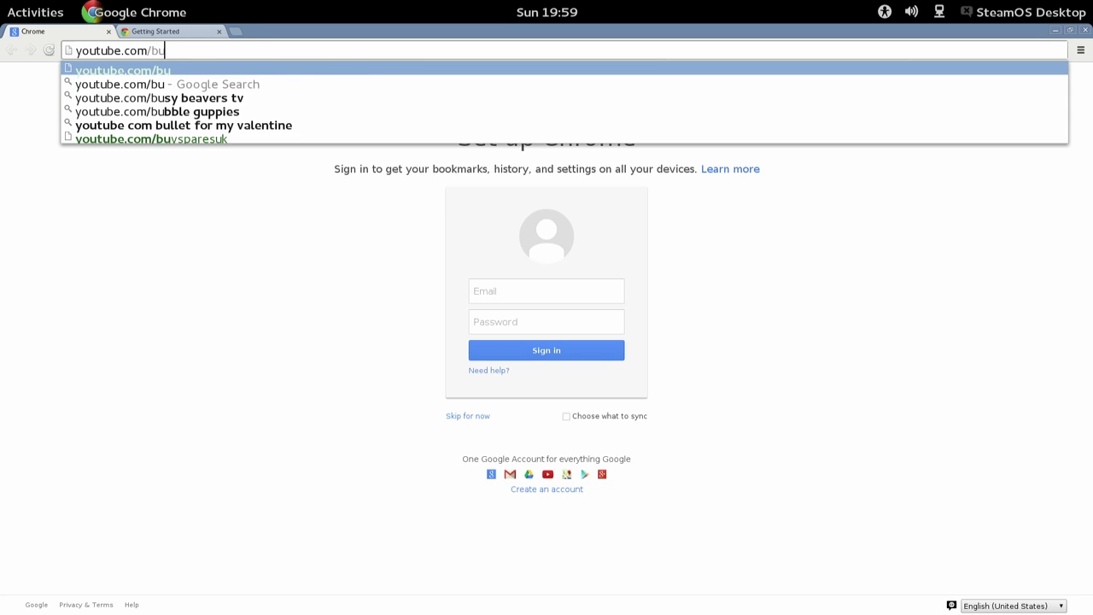
key("Return")
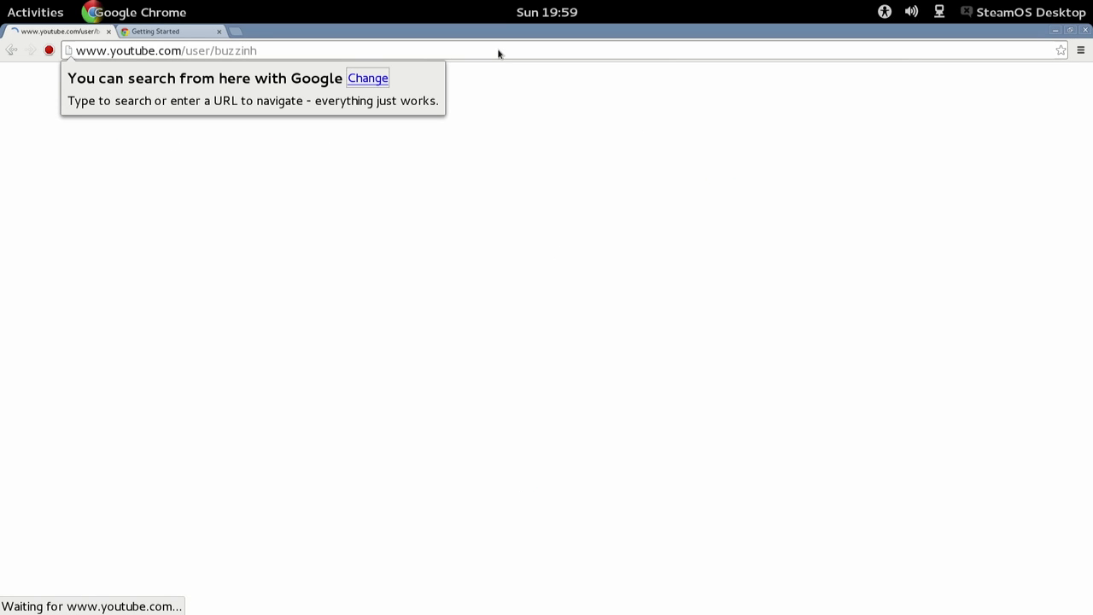